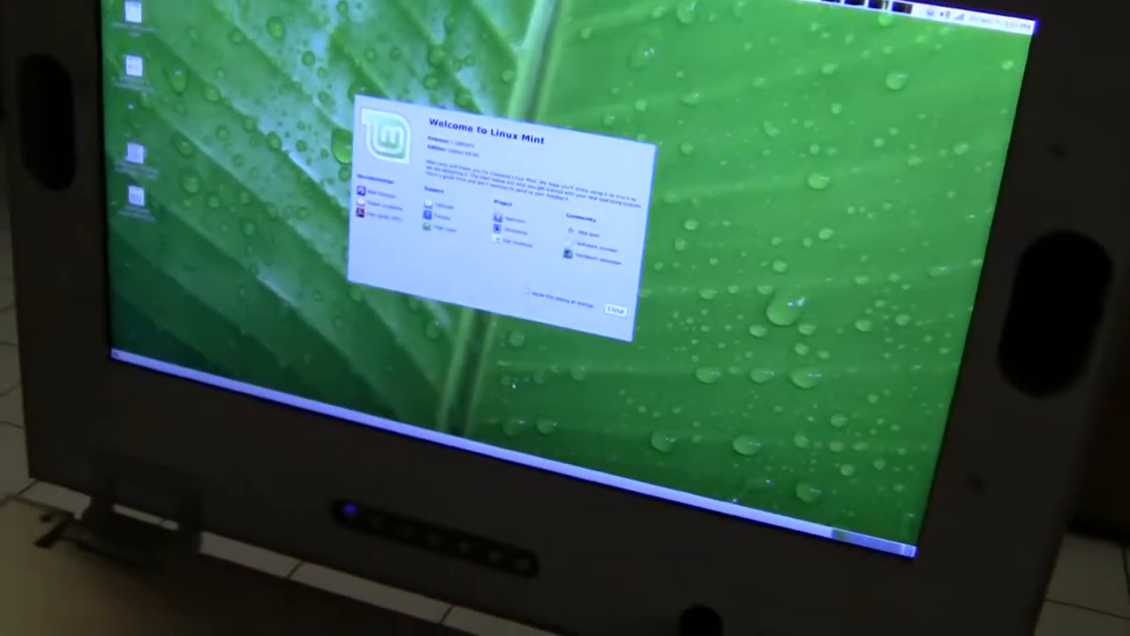
Step: Dismiss the Welcome to Linux Mint dialog, leaving the bare green leaf desktop
left_click(616, 308)
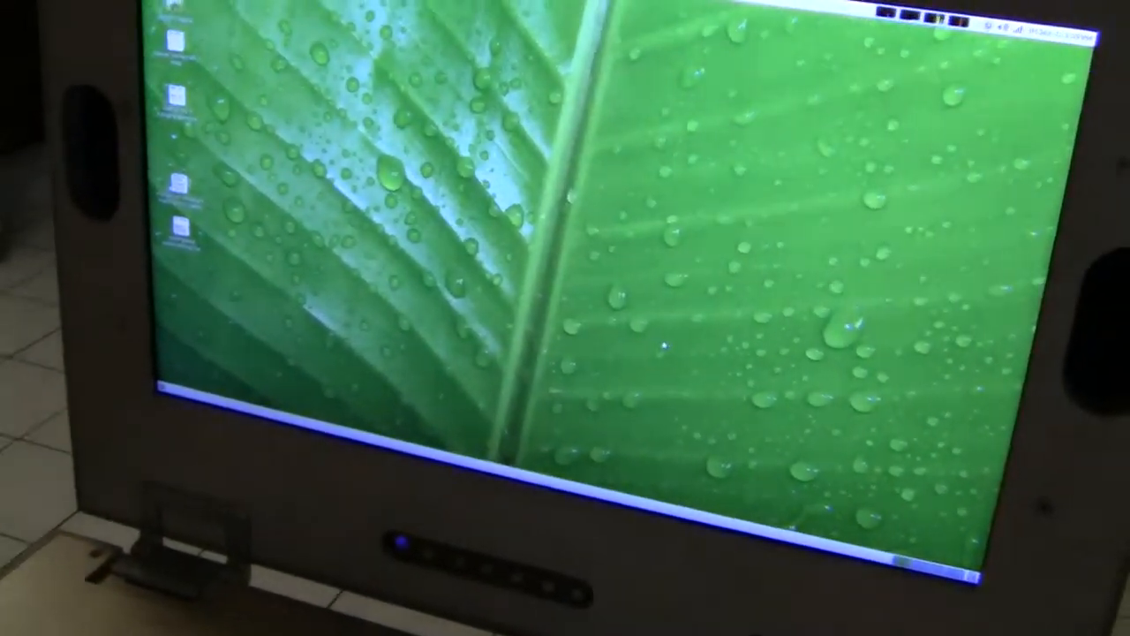